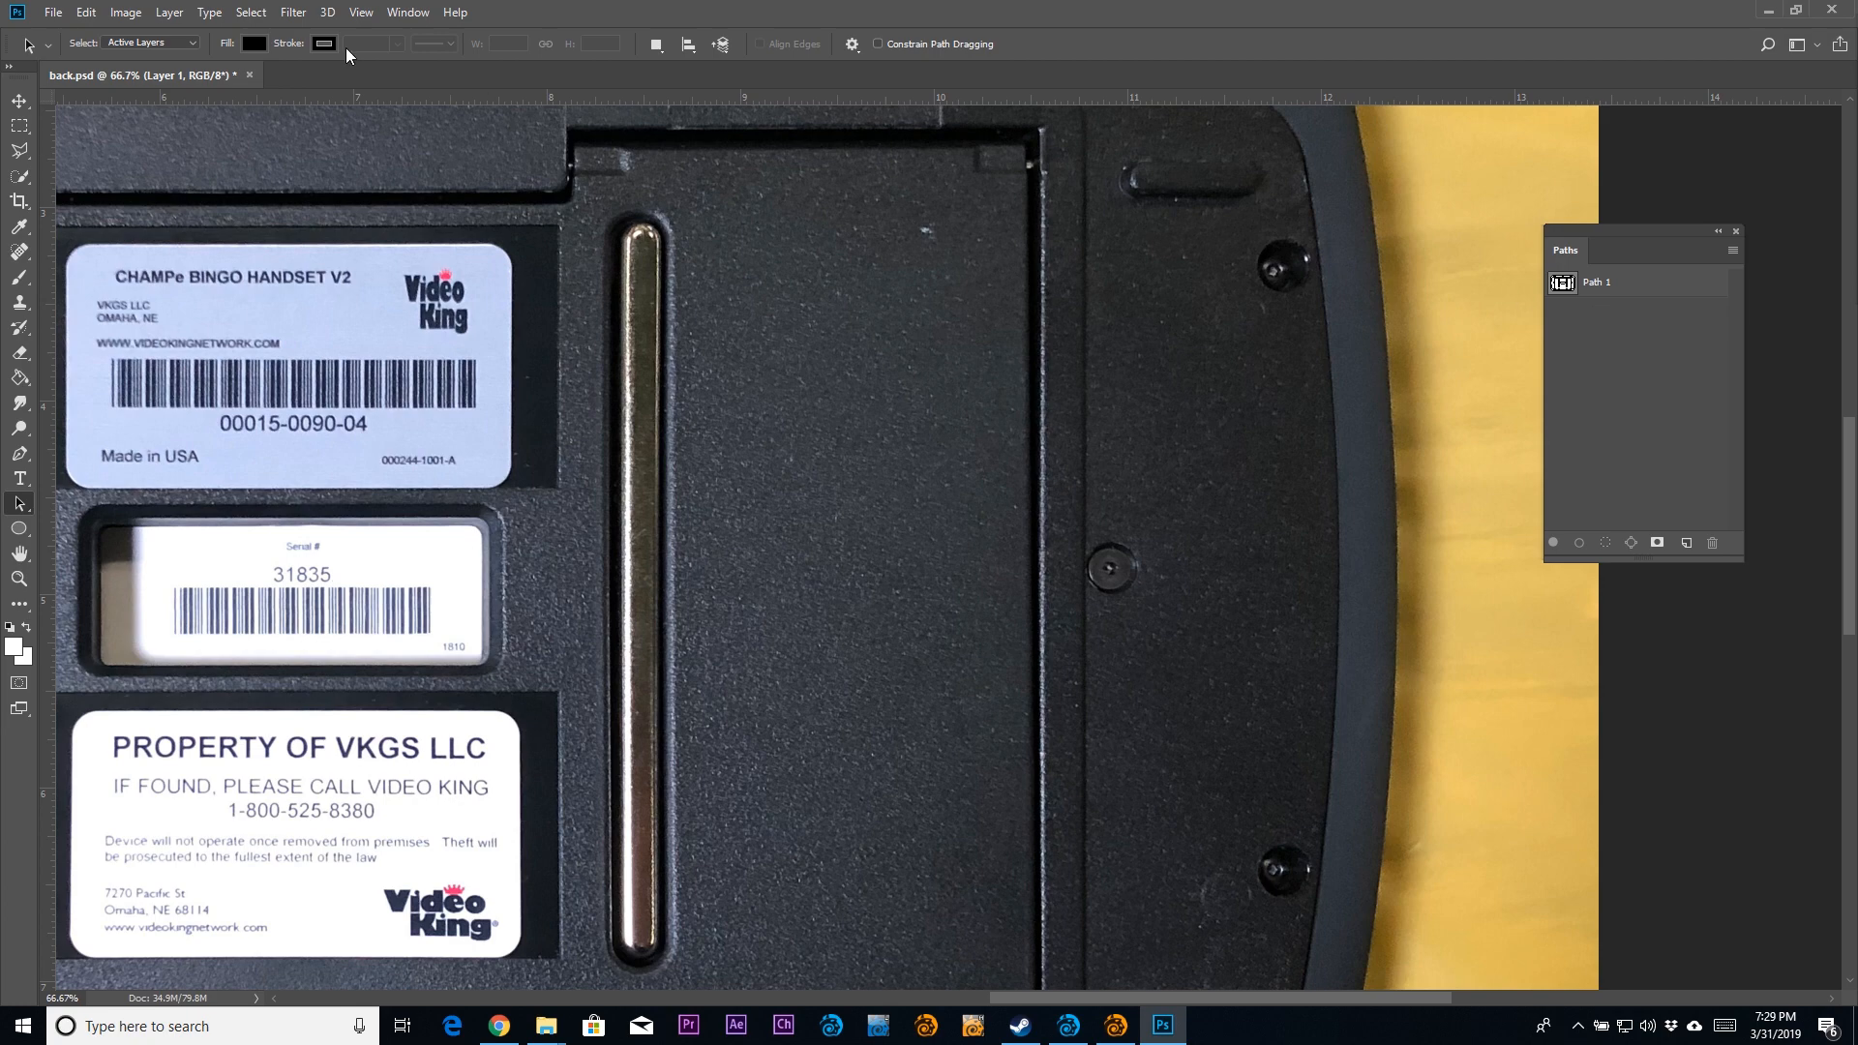
Bring up the Export Paths to File dialog for Path 1 via Paths to Illustrator
{"action": "left_click", "coordinate": [52, 12]}
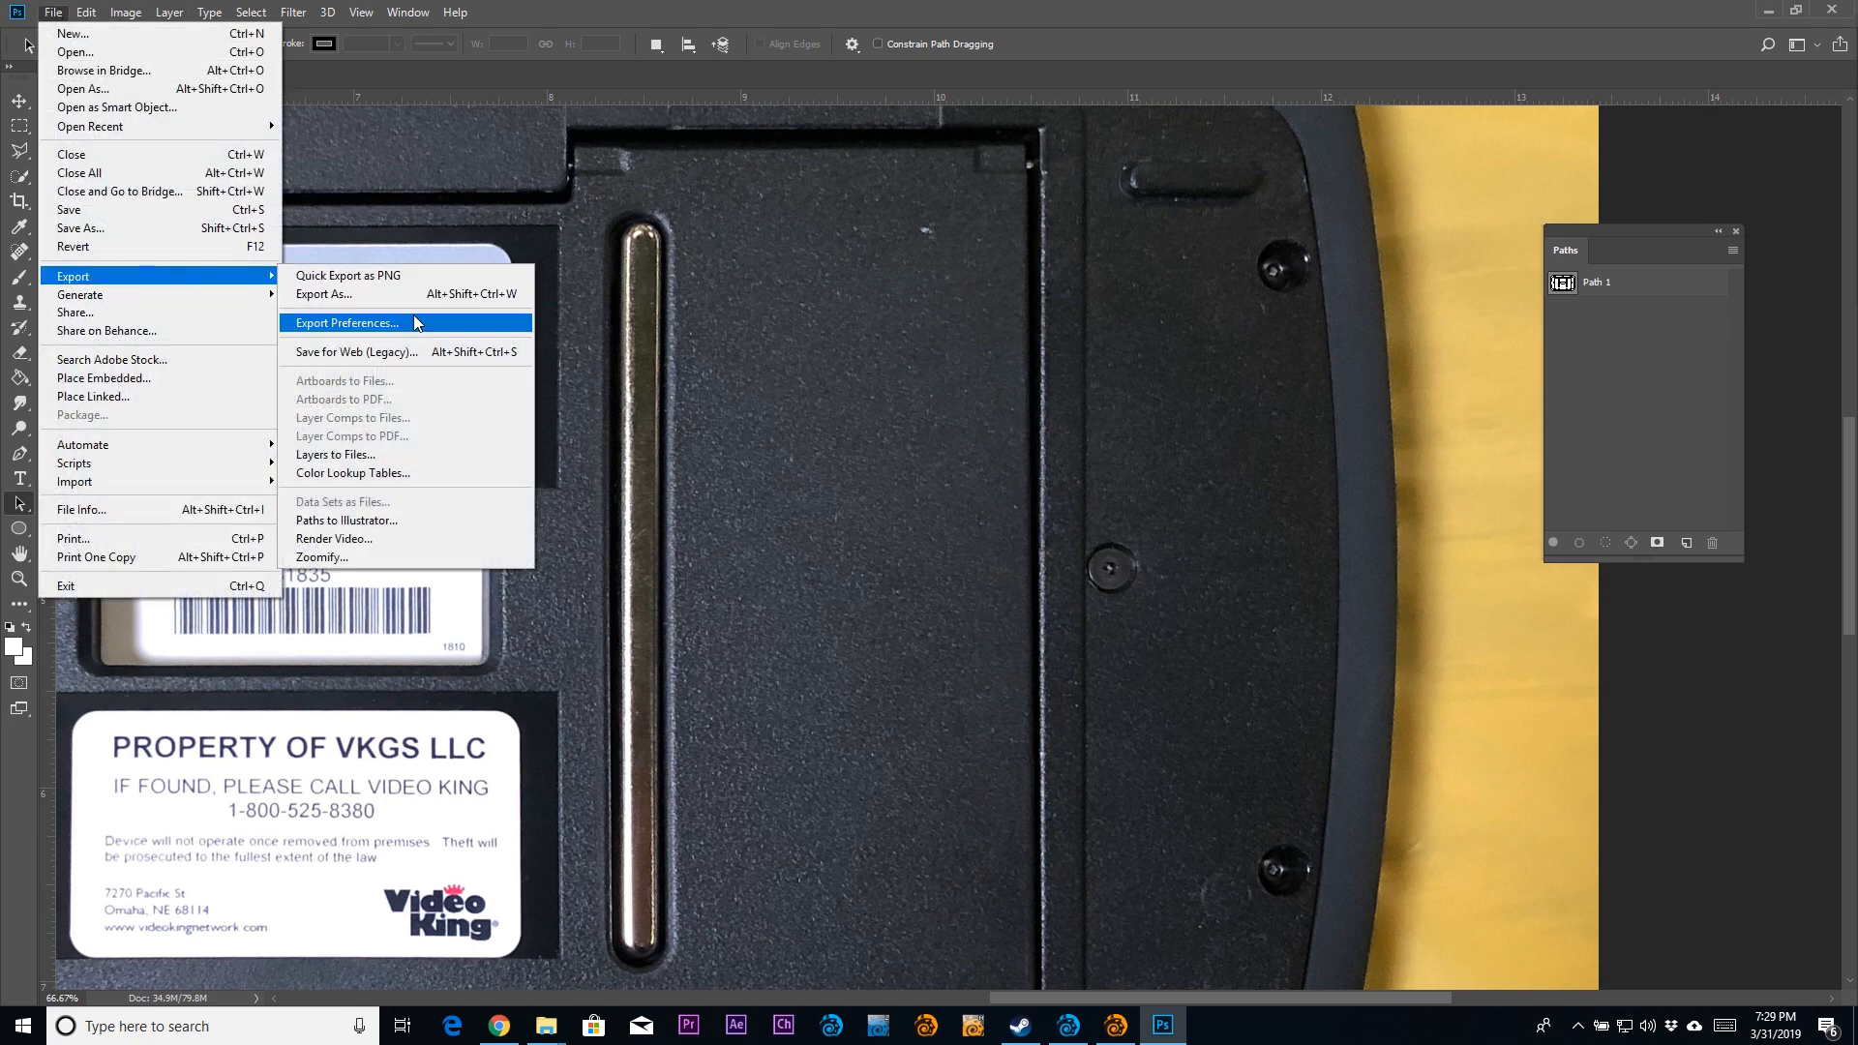
{"action": "left_click", "coordinate": [346, 521]}
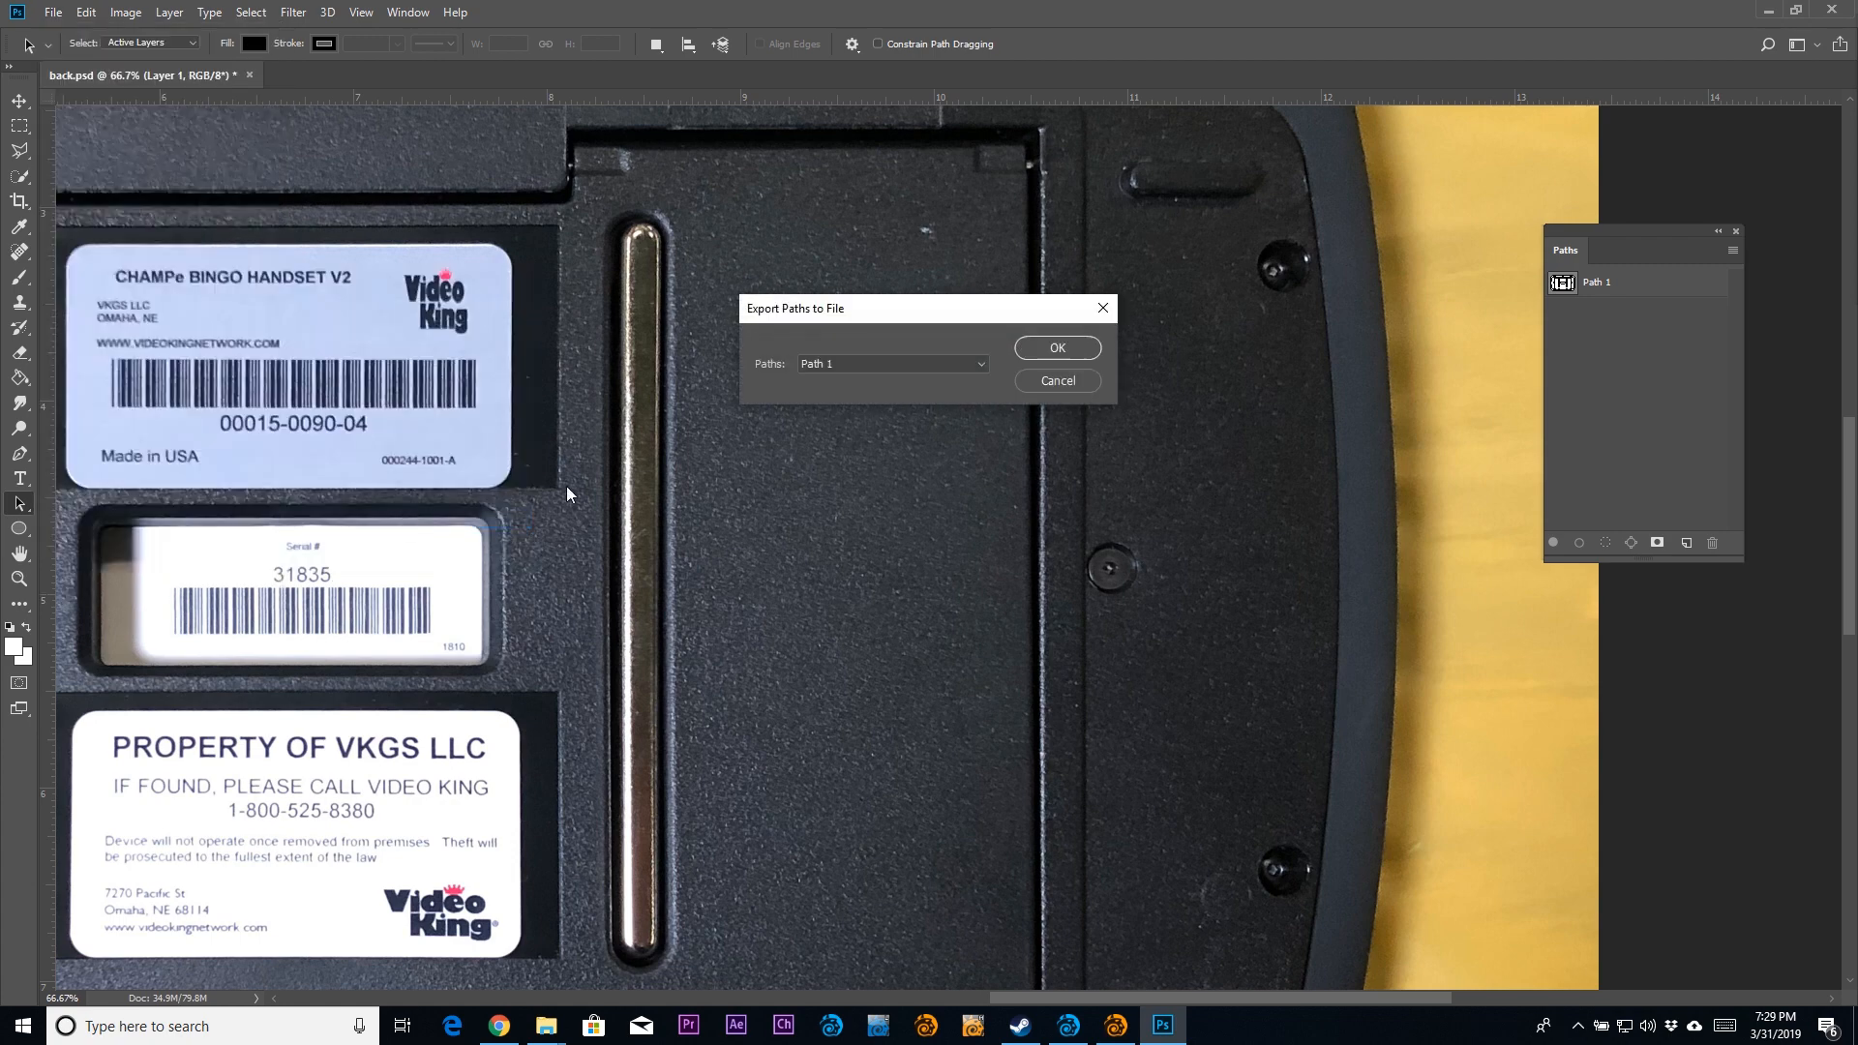
Save Path 1 as back_paths.ai in the tablet model folder
{"action": "left_click", "coordinate": [1057, 346]}
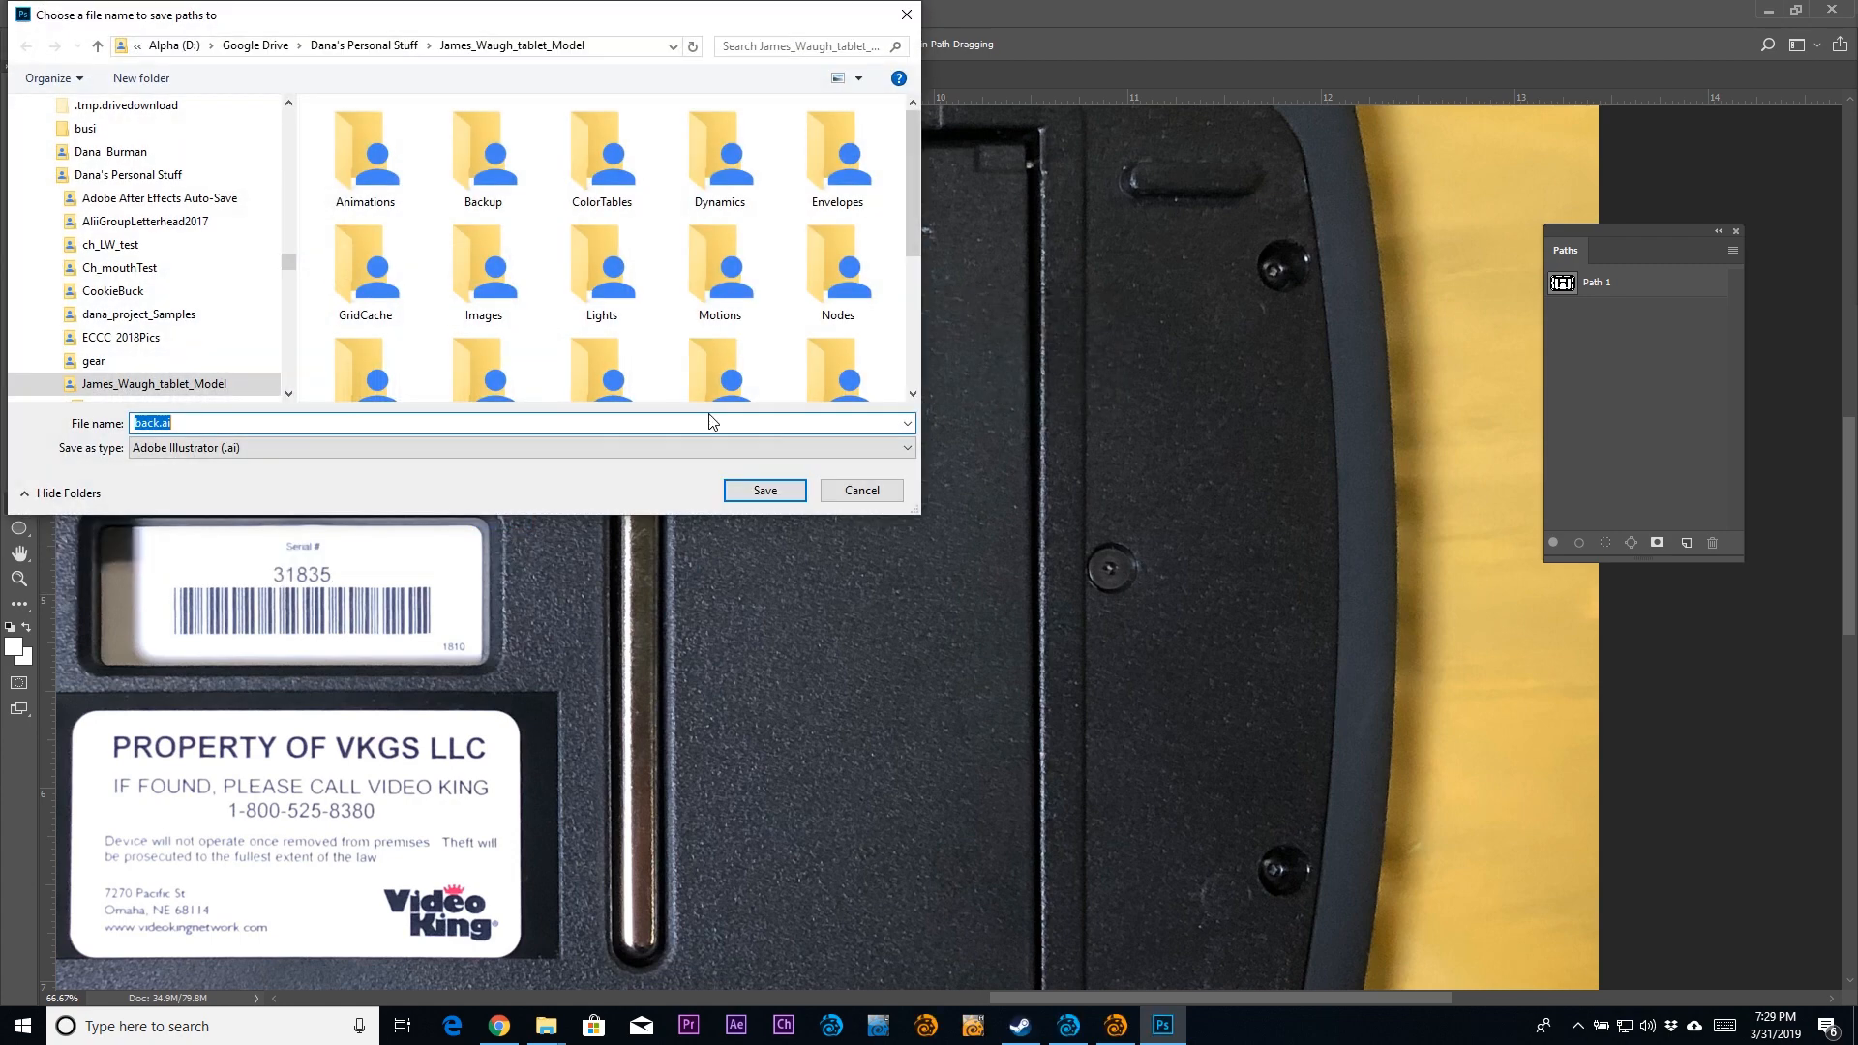
{"action": "left_click", "coordinate": [151, 423]}
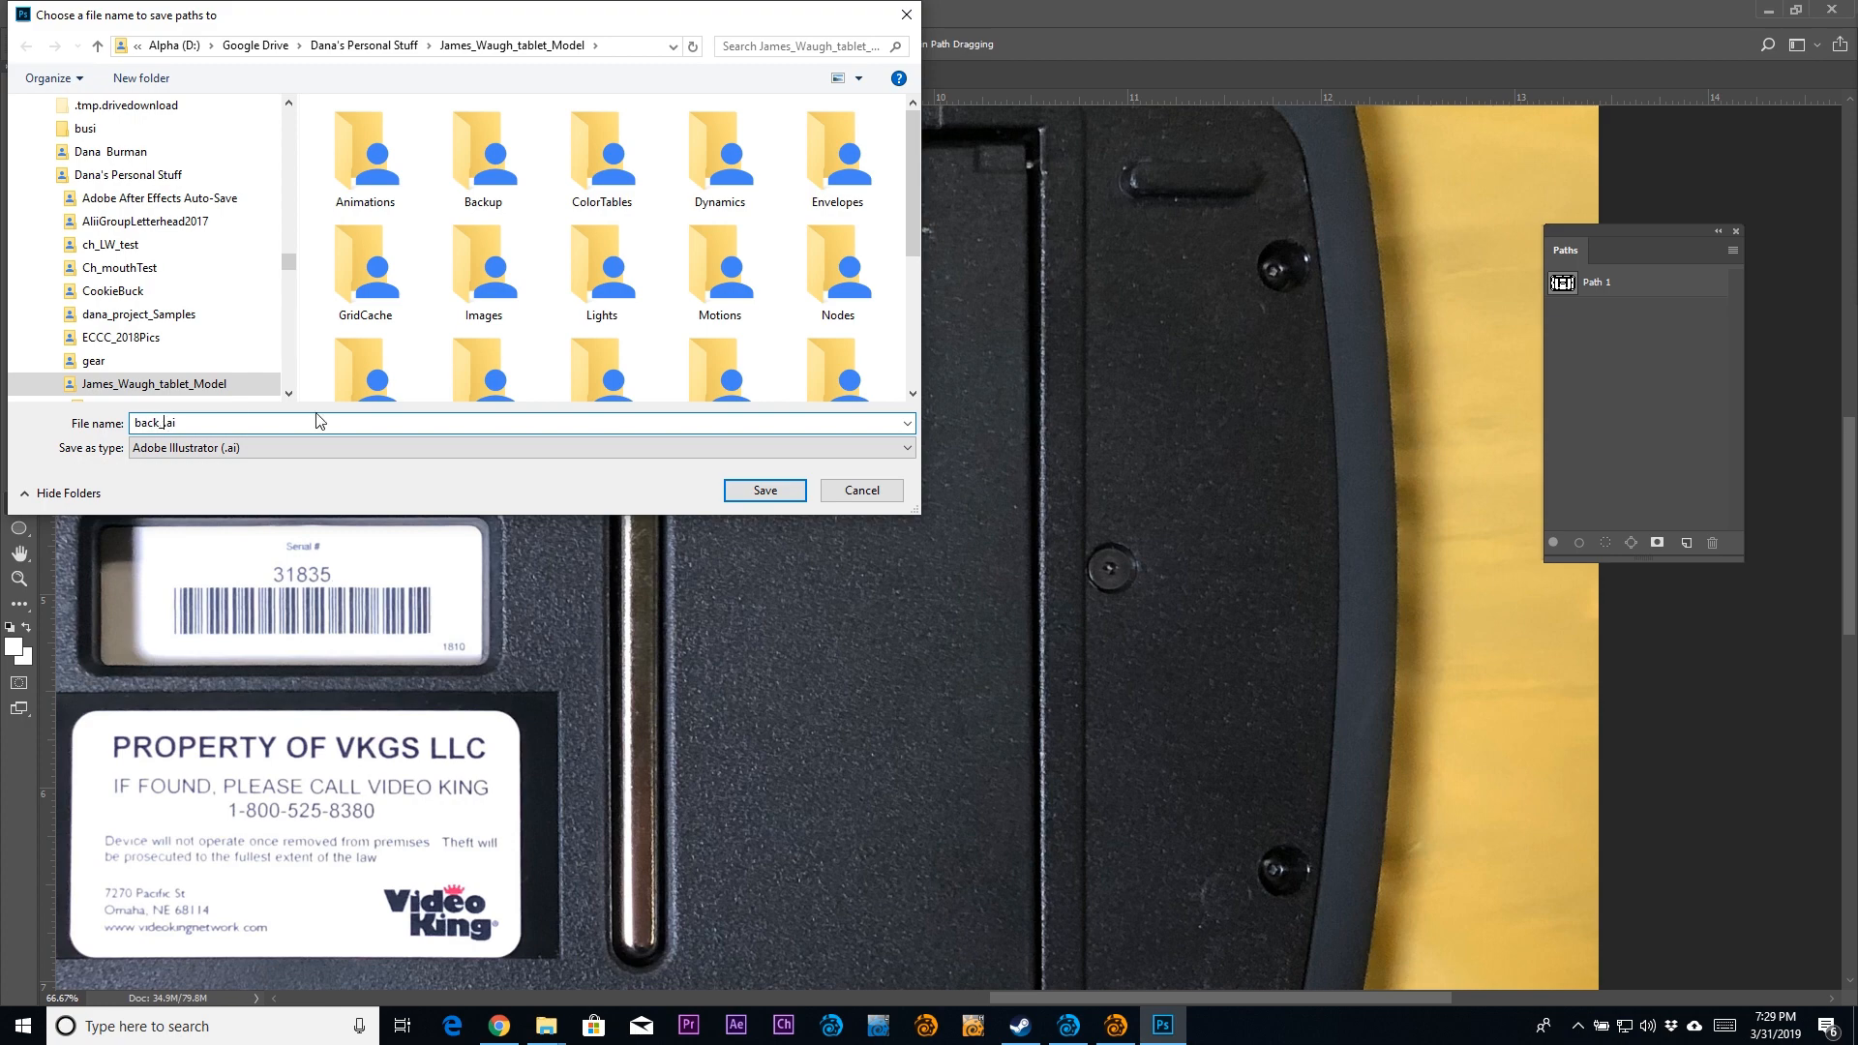
{"action": "left_click", "coordinate": [764, 489]}
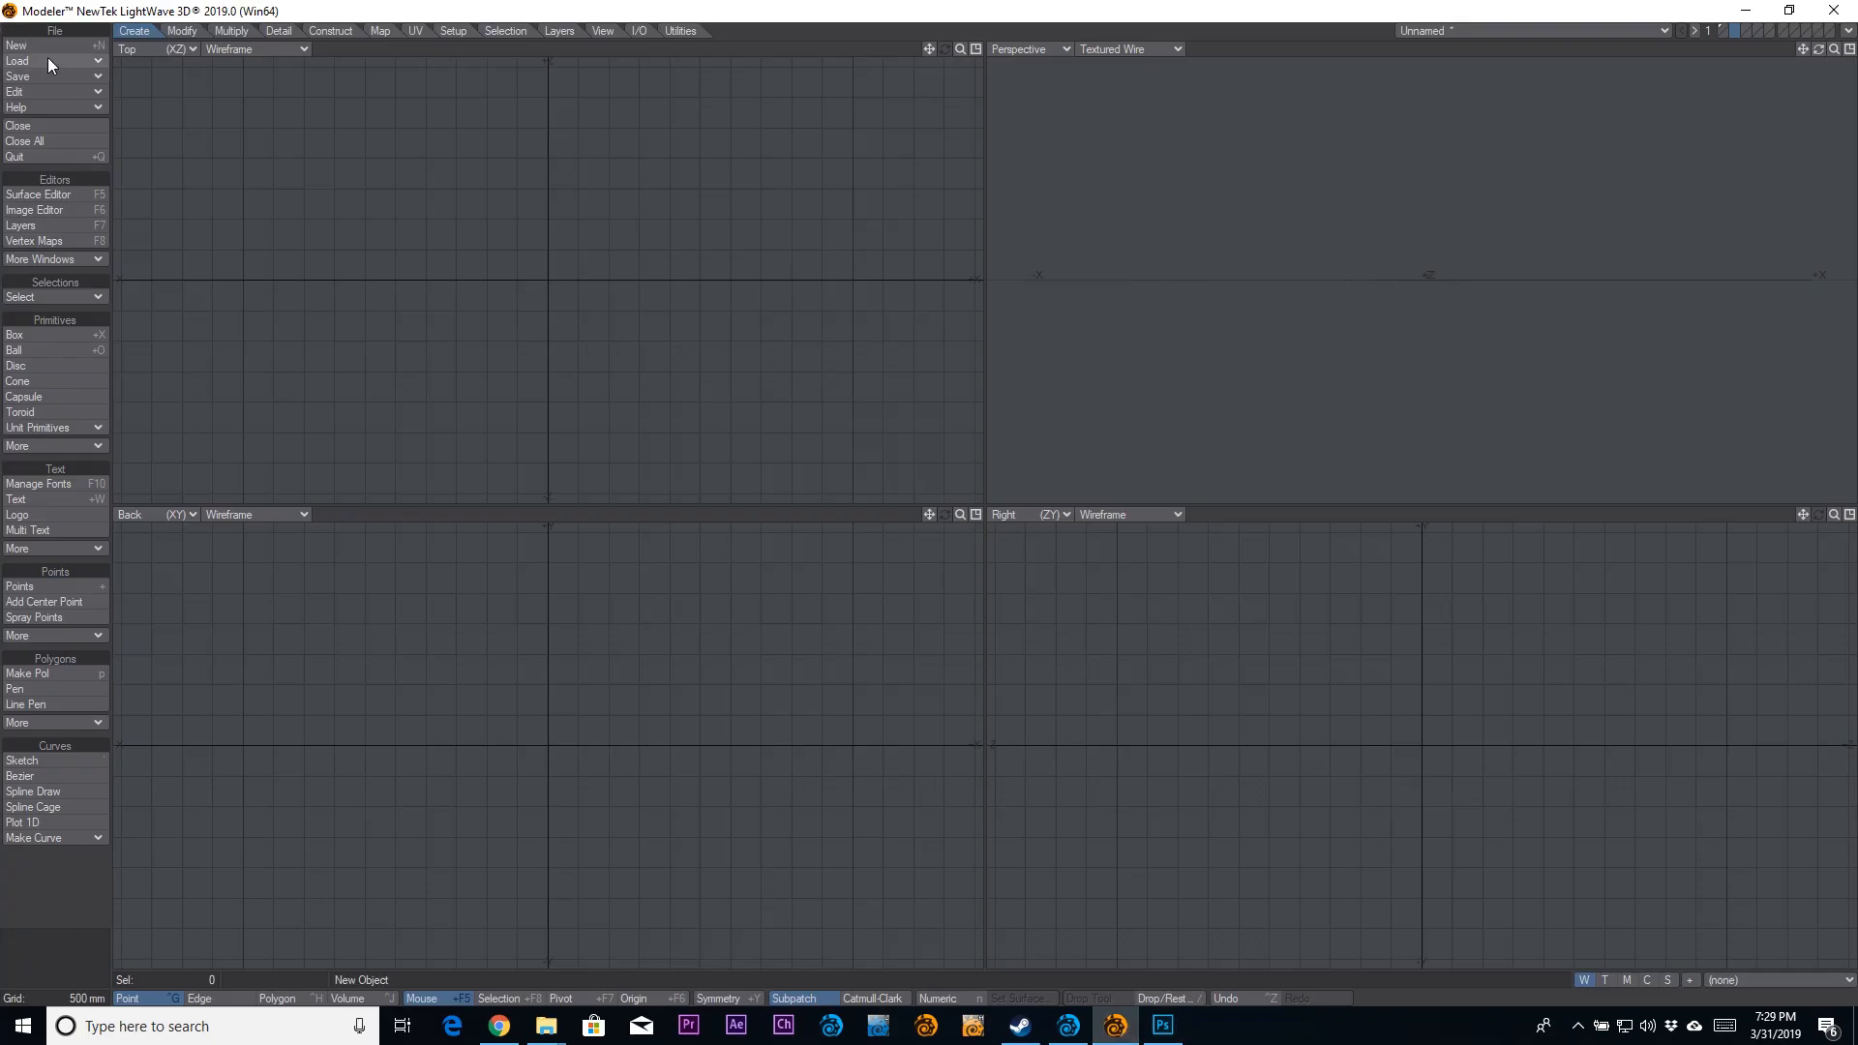
Start the EPS Loader import and browse for the paths file
{"action": "left_click", "coordinate": [36, 186]}
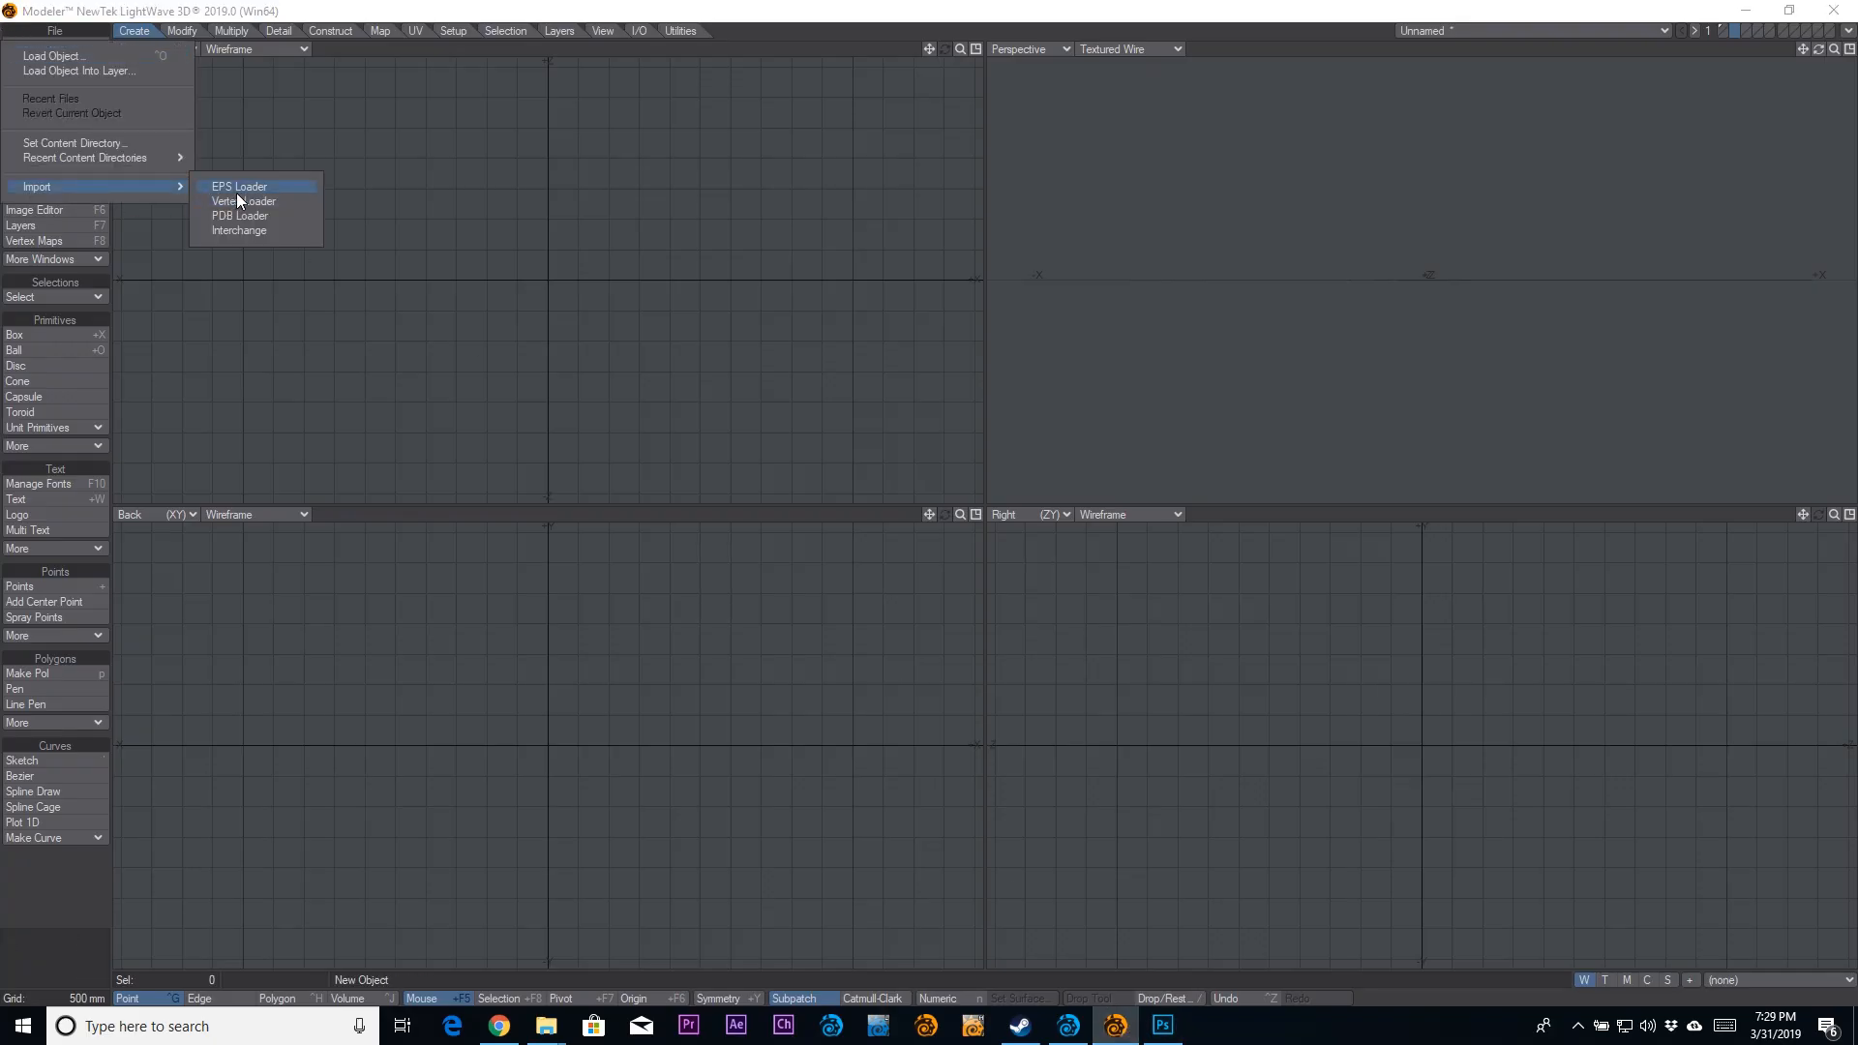
{"action": "left_click", "coordinate": [240, 186]}
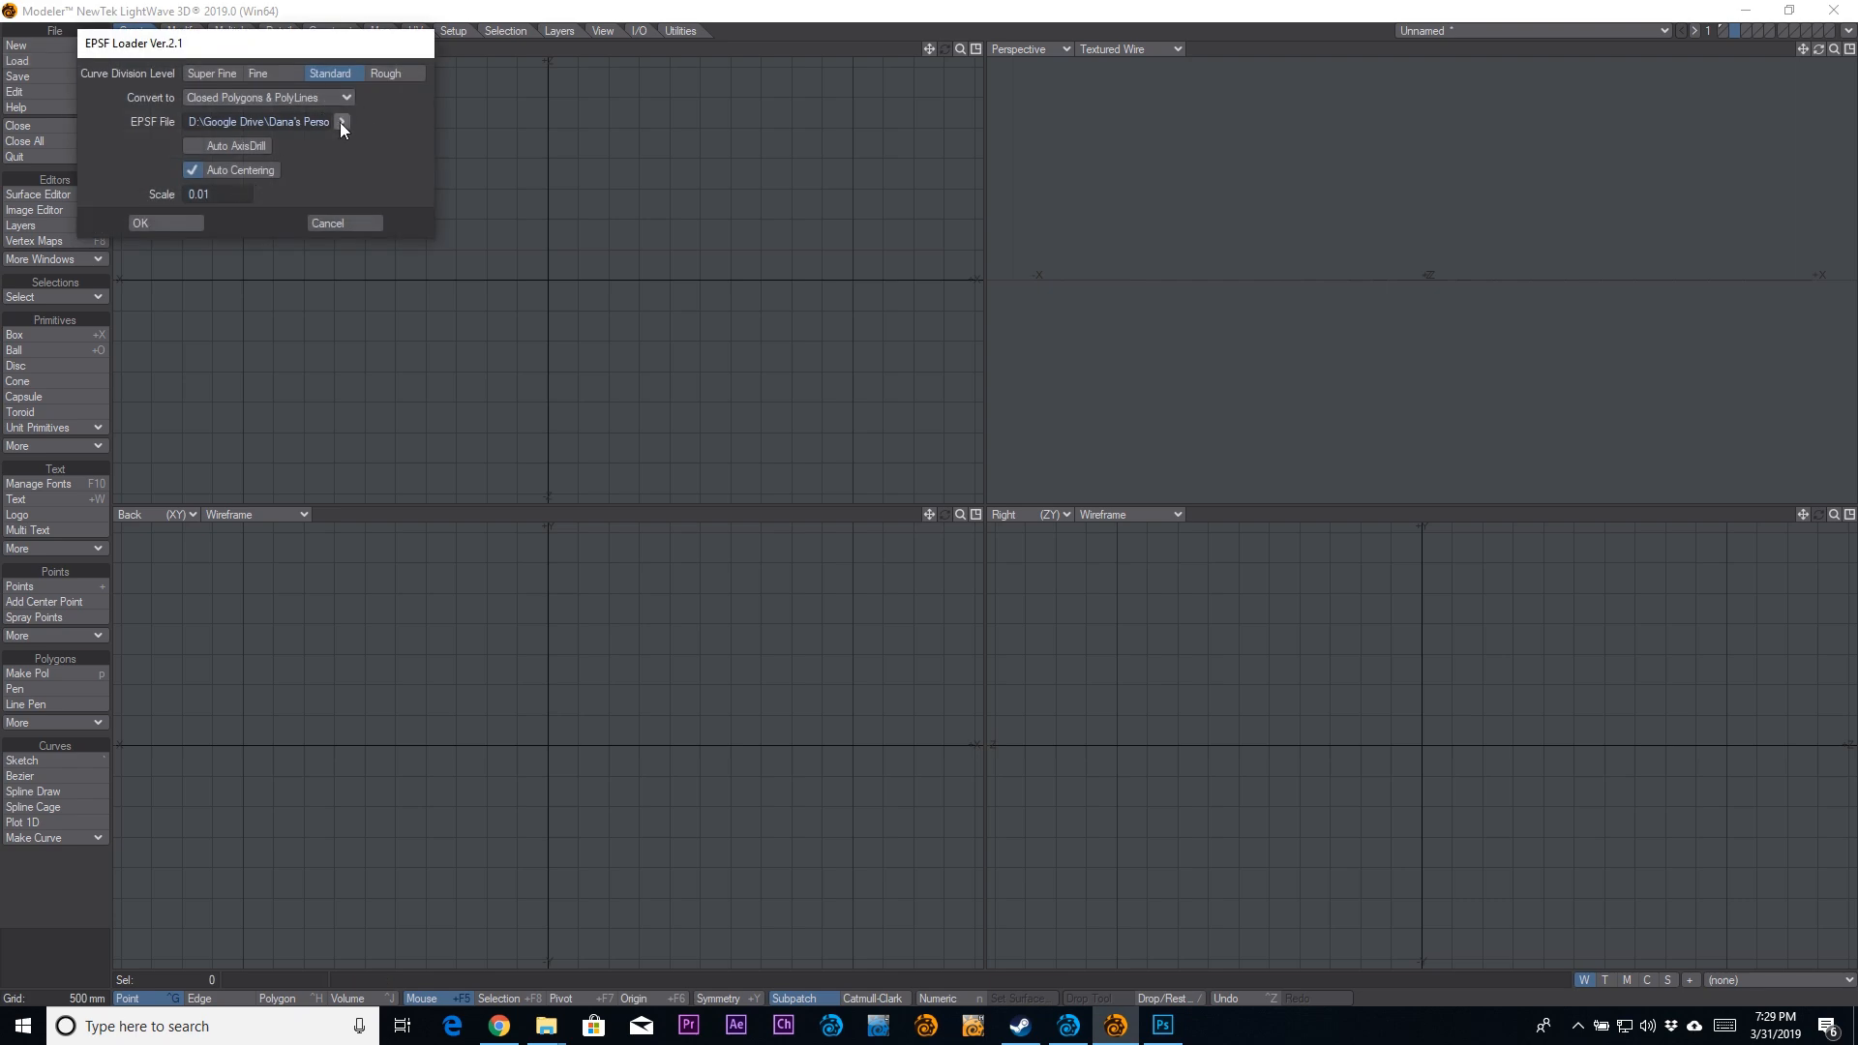
{"action": "left_click", "coordinate": [341, 122]}
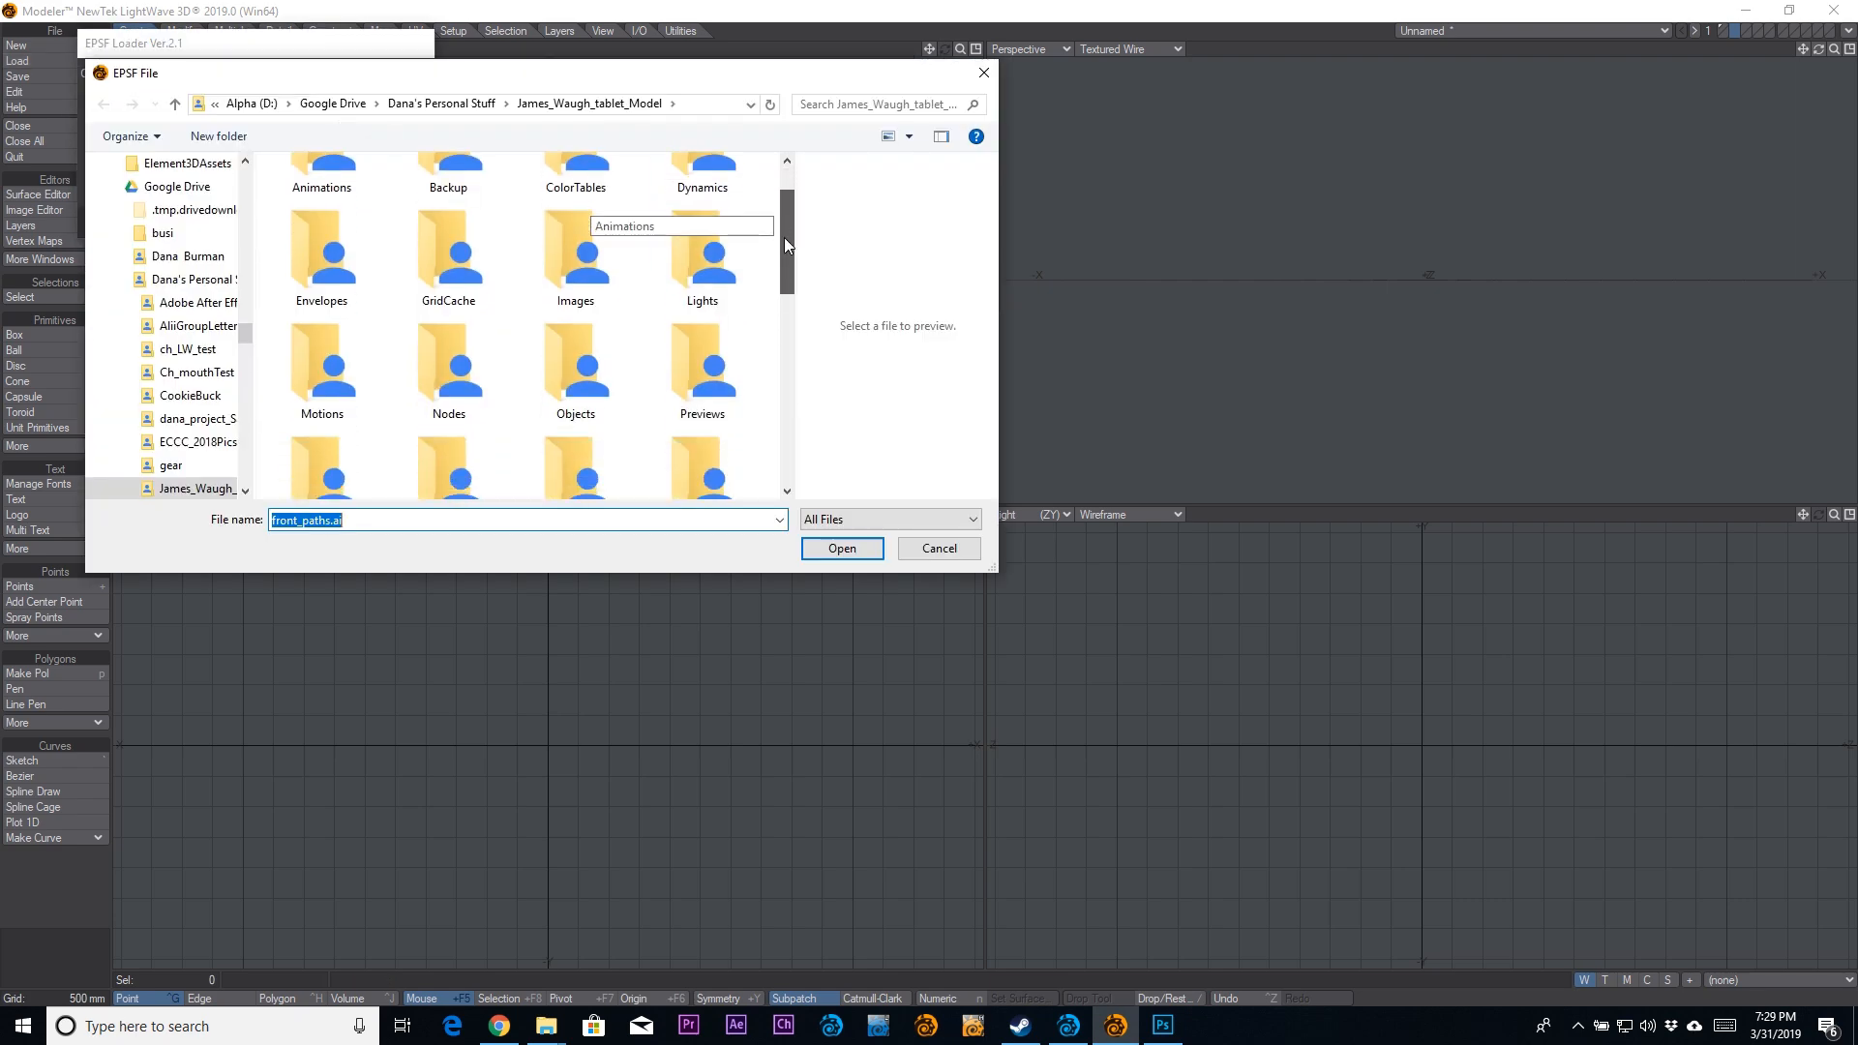
Import back_paths.ai as closed polygons and polylines, auto-centred at 0.01 scale
{"action": "scroll", "scroll_direction": "down", "scroll_amount": 3}
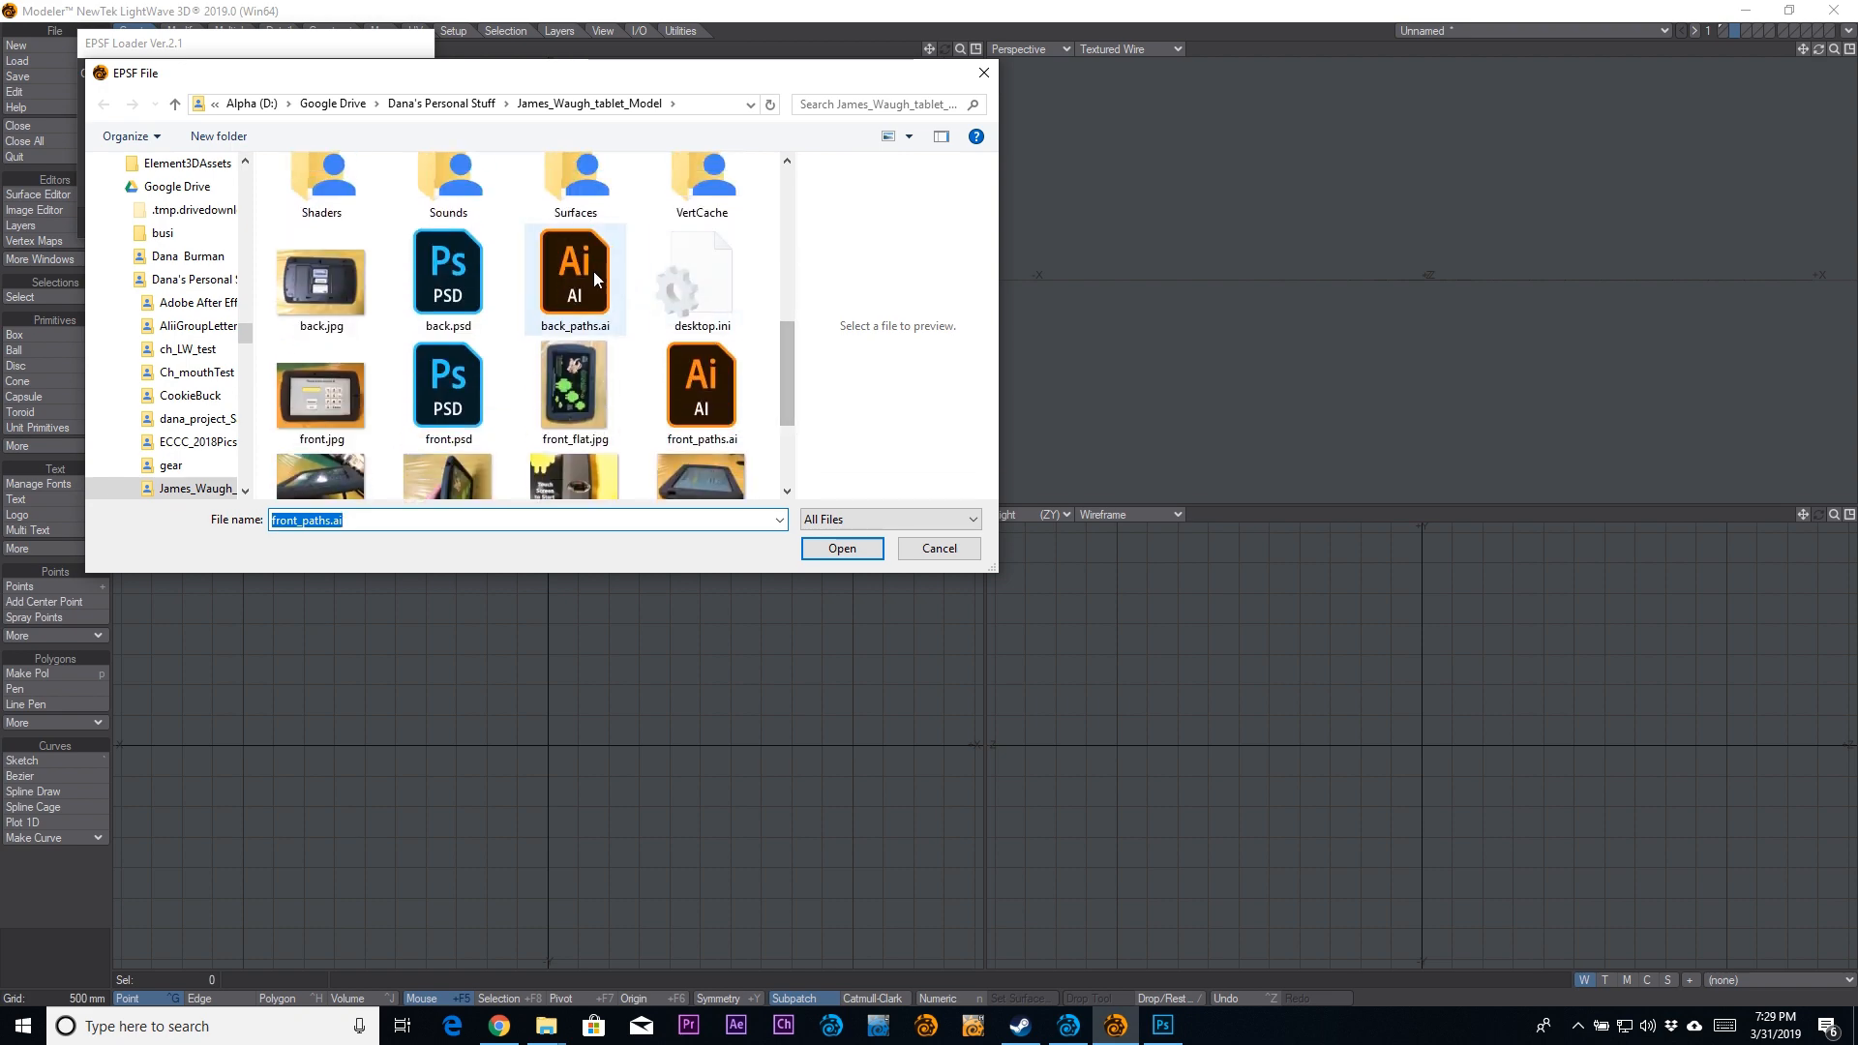
{"action": "left_click", "coordinate": [842, 548]}
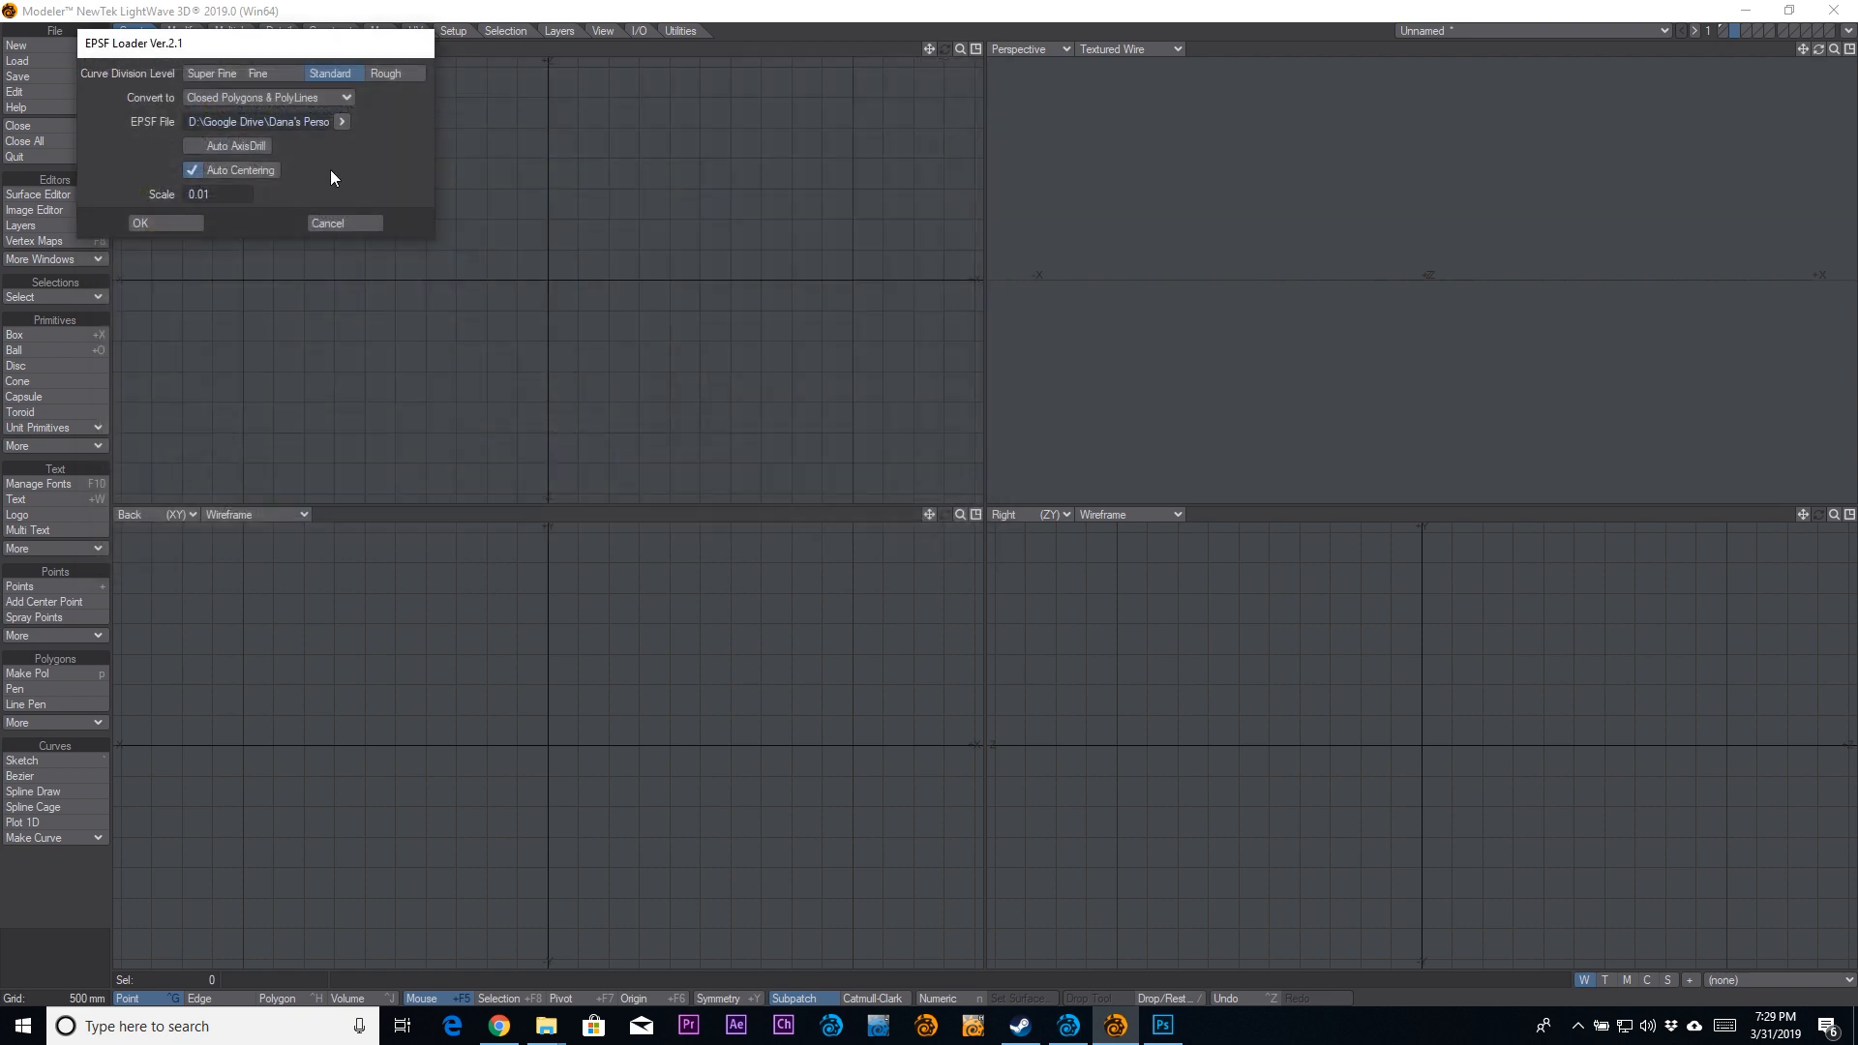
{"action": "left_click", "coordinate": [139, 223]}
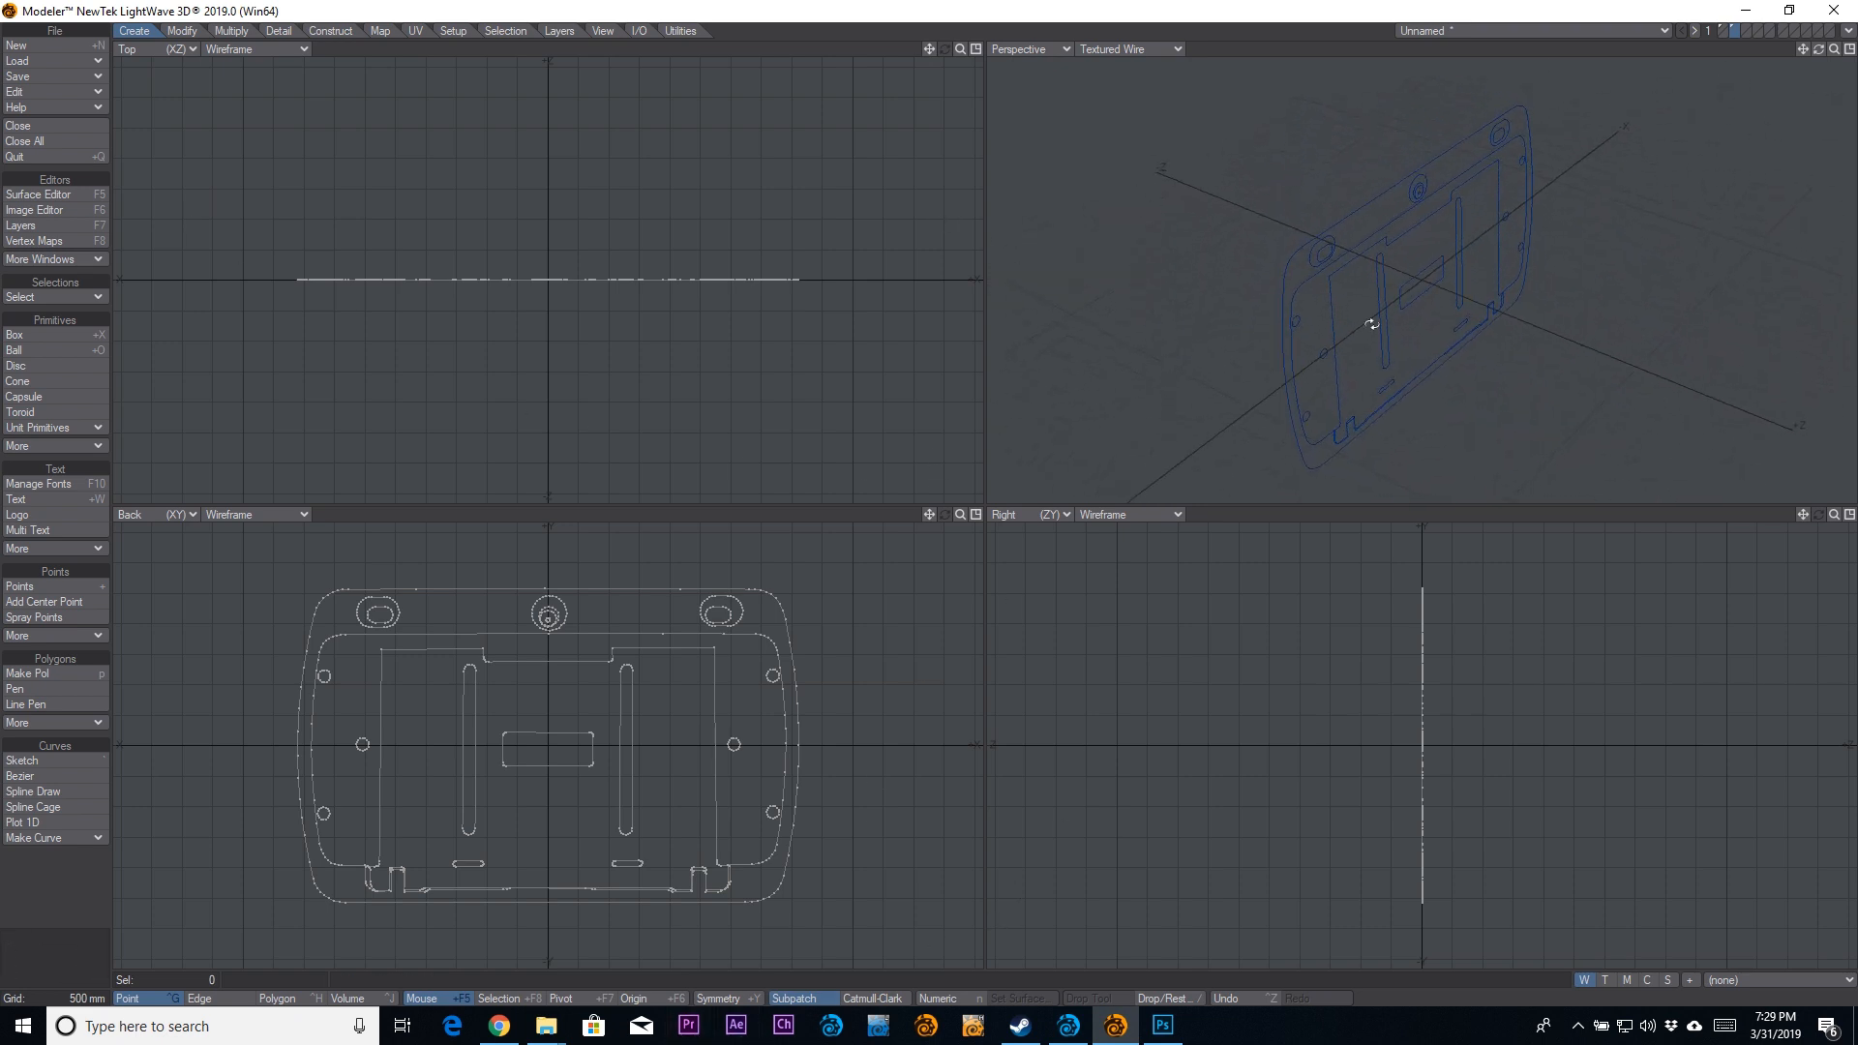
{"action": "left_click_drag", "start_coordinate": [1370, 323], "coordinate": [1609, 326]}
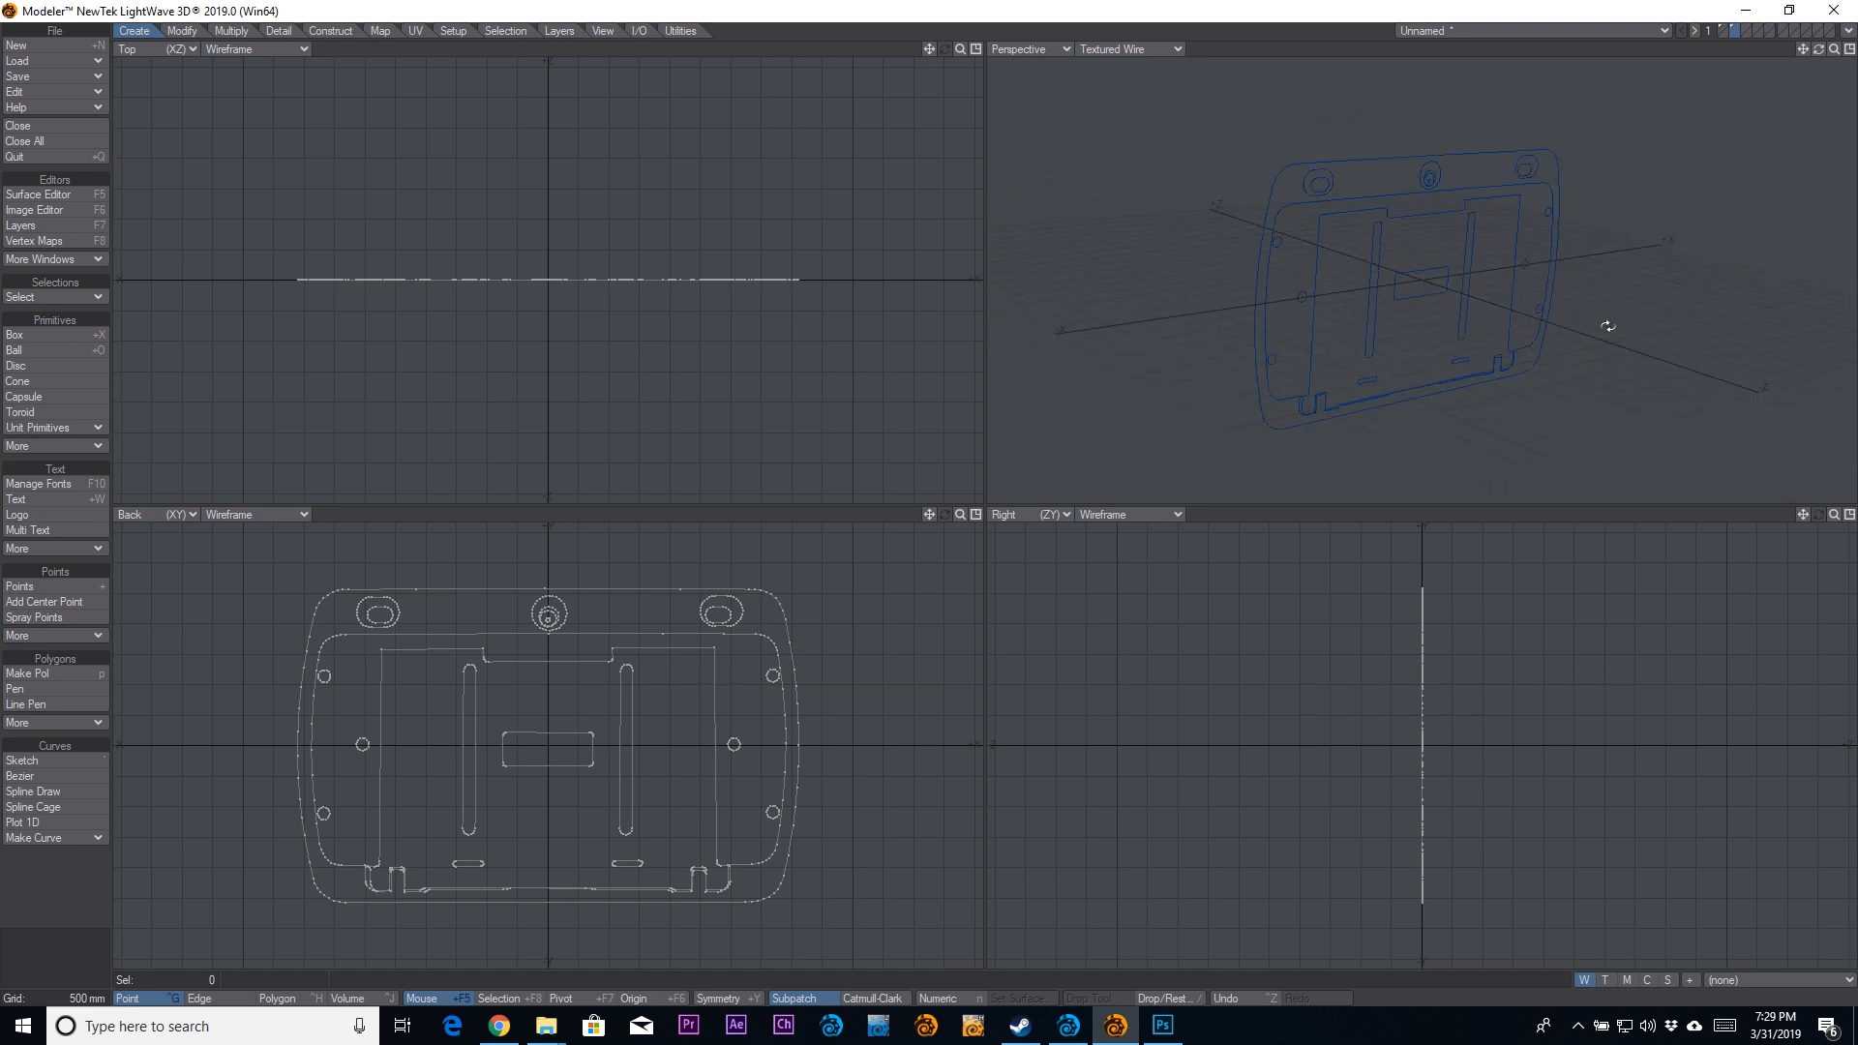
{"action": "left_click_drag", "start_coordinate": [1608, 325], "coordinate": [1759, 454]}
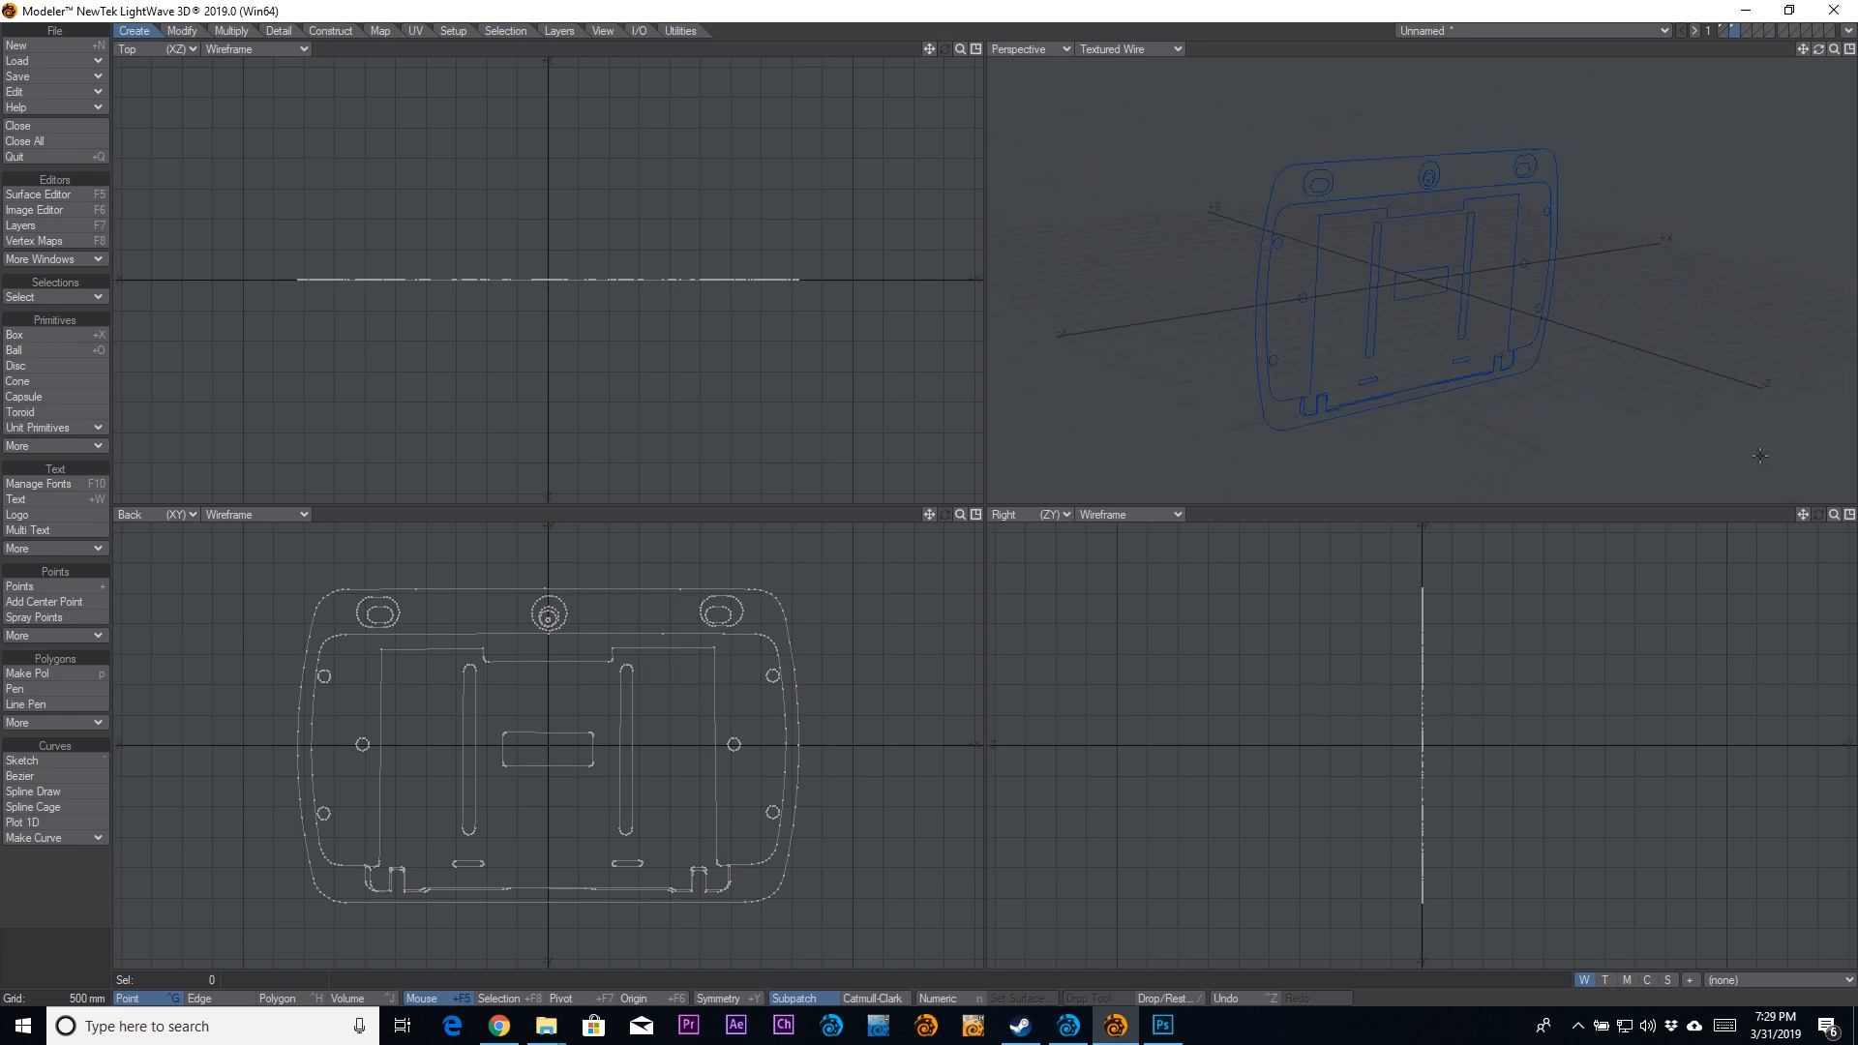